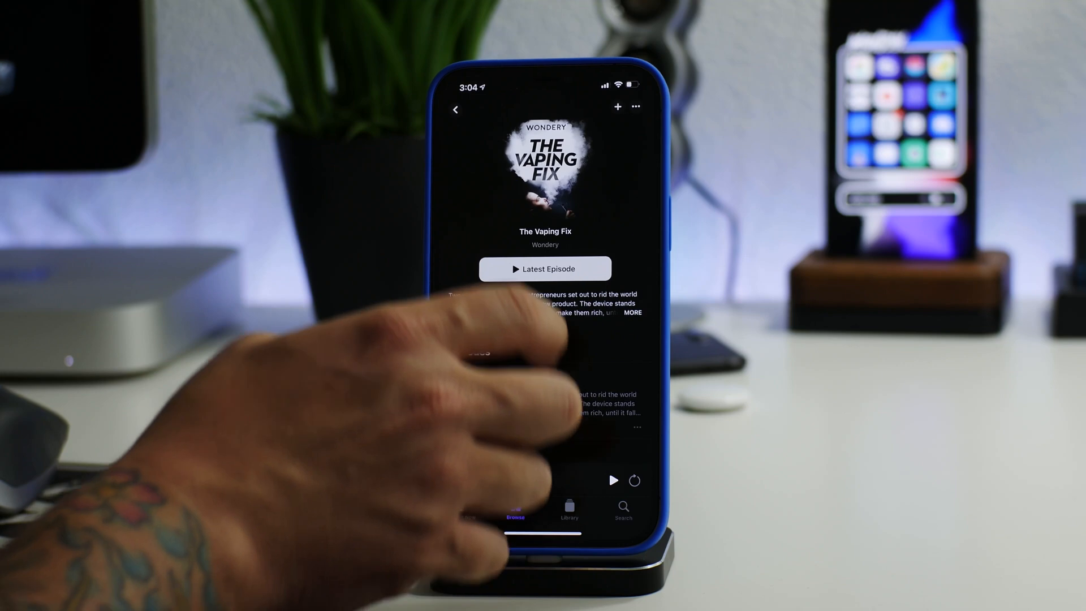
# Scroll down the Podcasts Browse page toward The Vaping Fix show
pyautogui.scroll(-3)
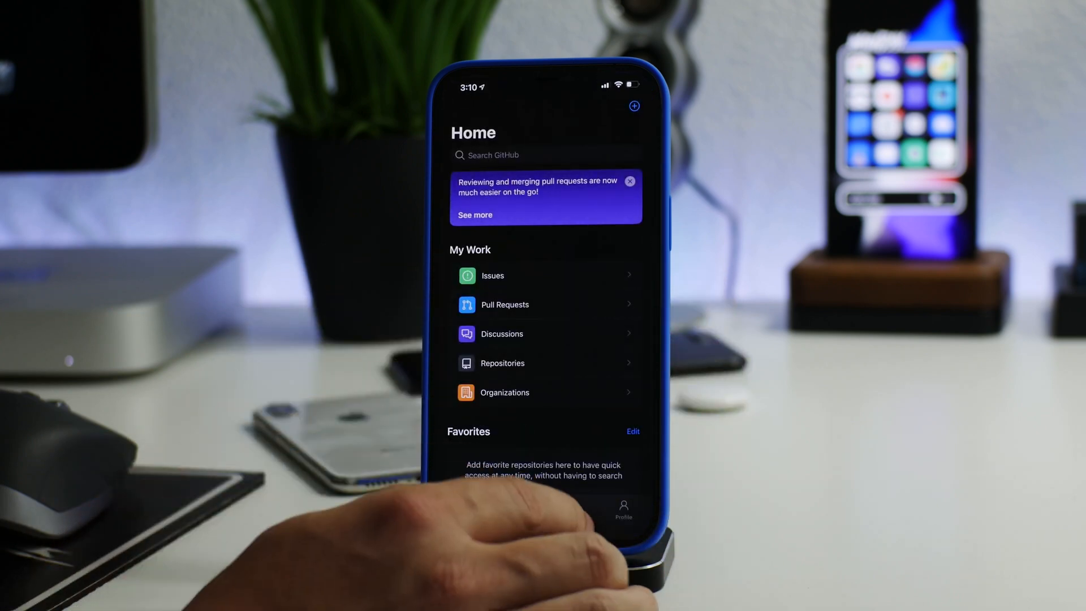
# Open the cicuta_virosa repository from the ModernPwner profile's Popular list
pyautogui.click(622, 508)
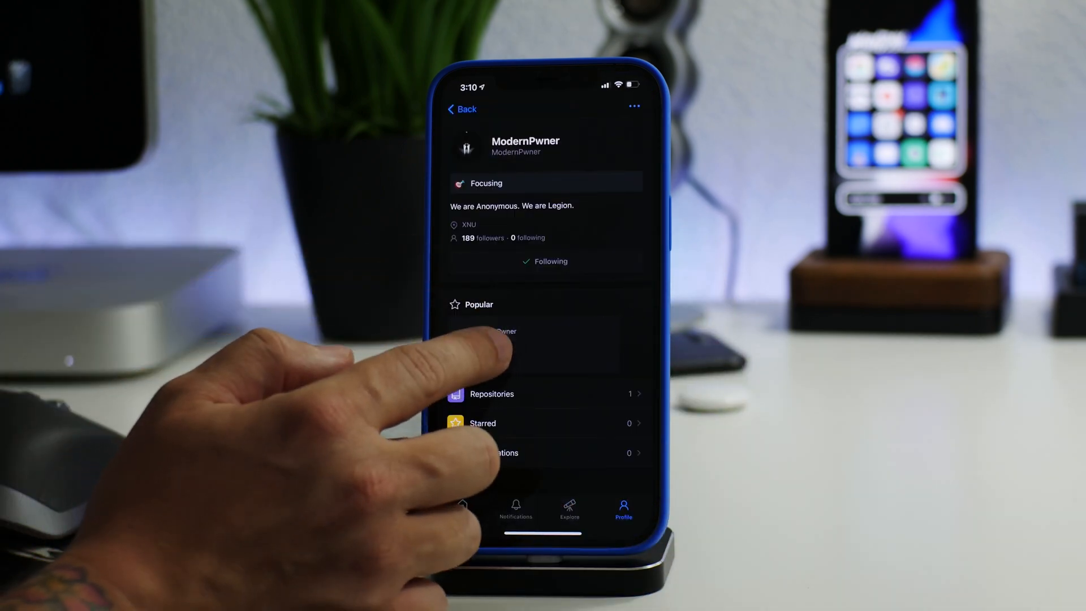
pyautogui.click(505, 340)
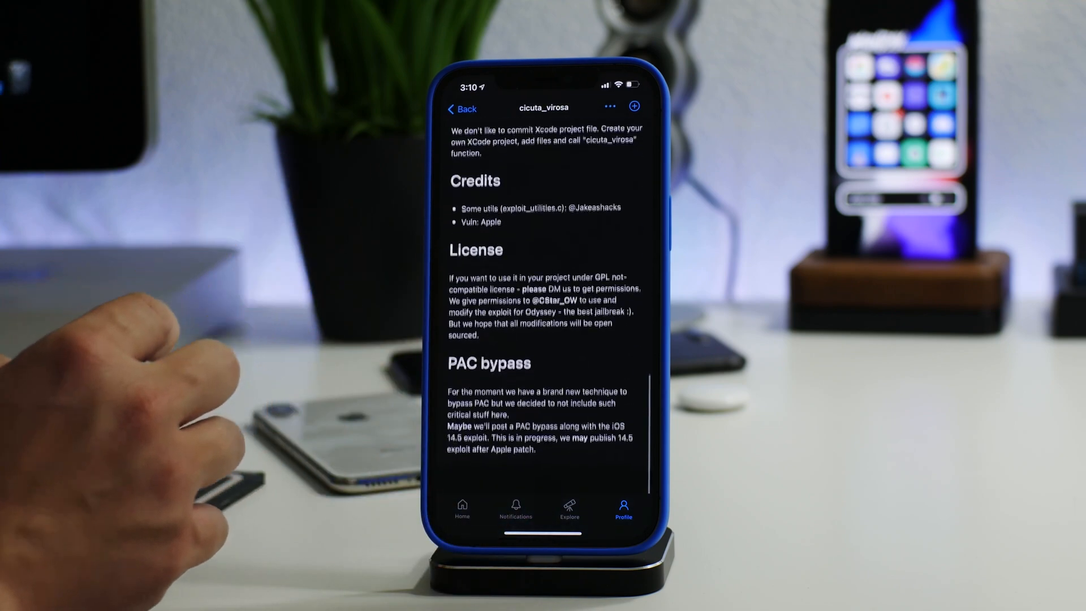